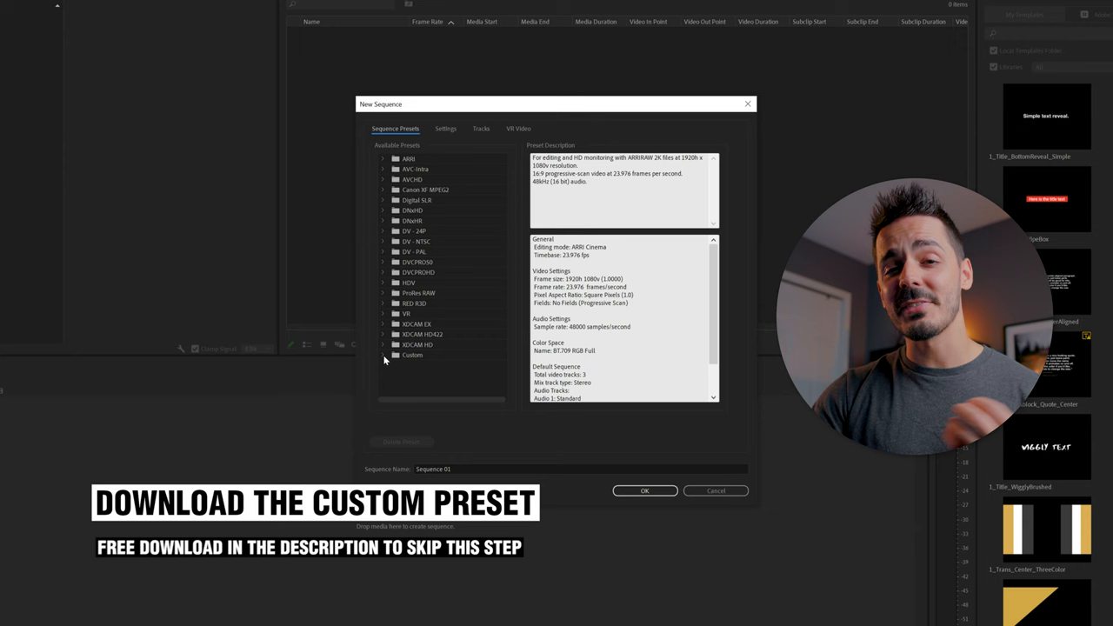
{"action": "mouse_move", "coordinate": [384, 206]}
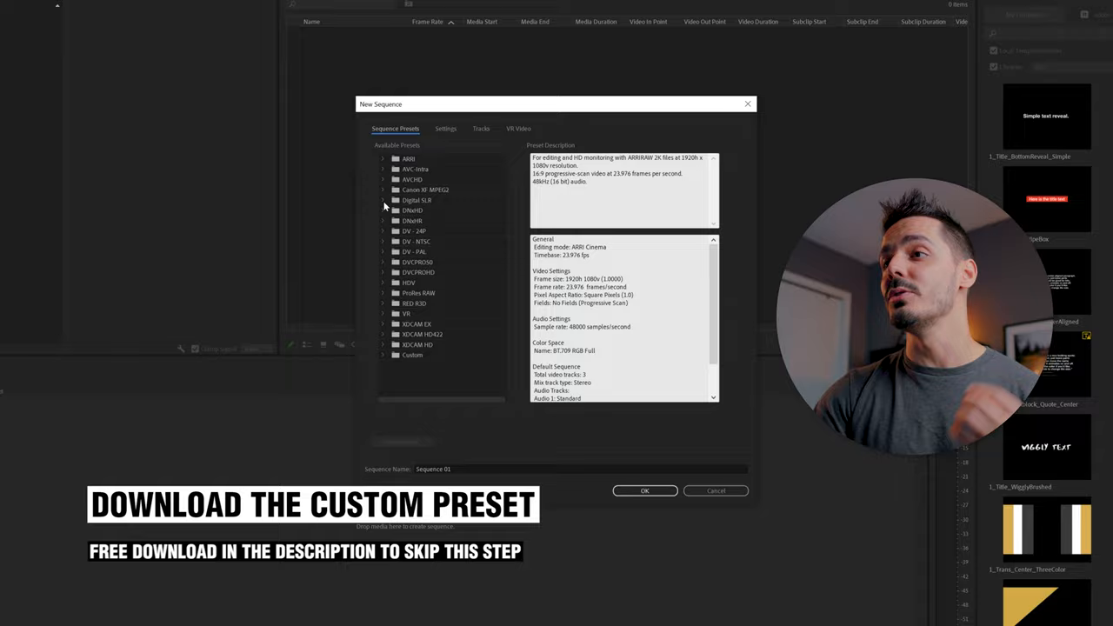
Choose the Digital SLR 1080p30 sequence preset at 29.97 fps
{"action": "left_click", "coordinate": [421, 202]}
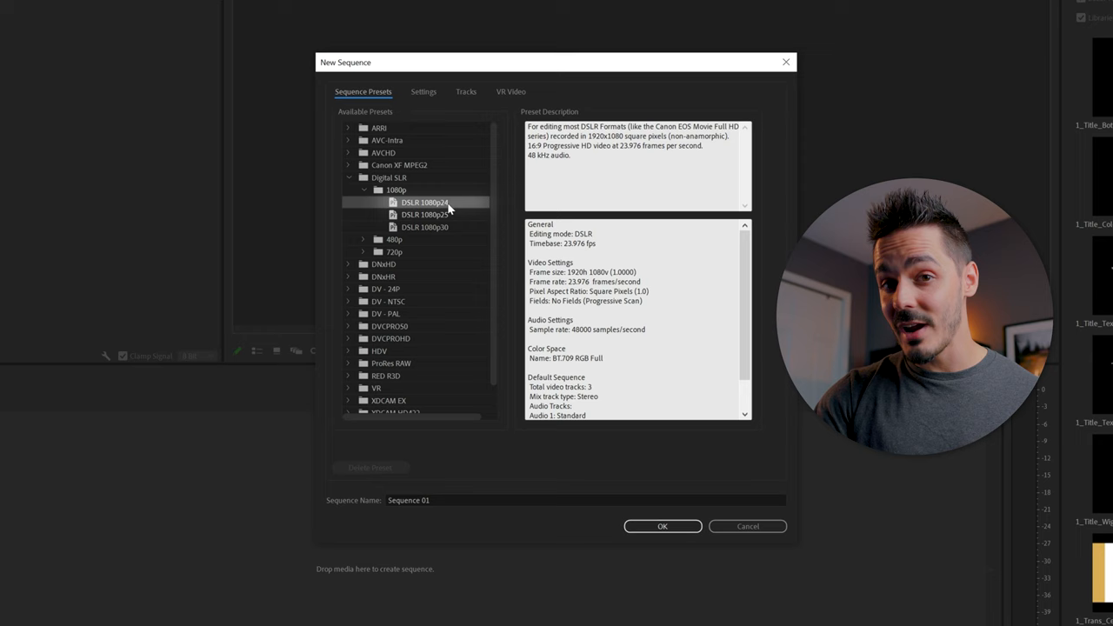
{"action": "left_click", "coordinate": [421, 227]}
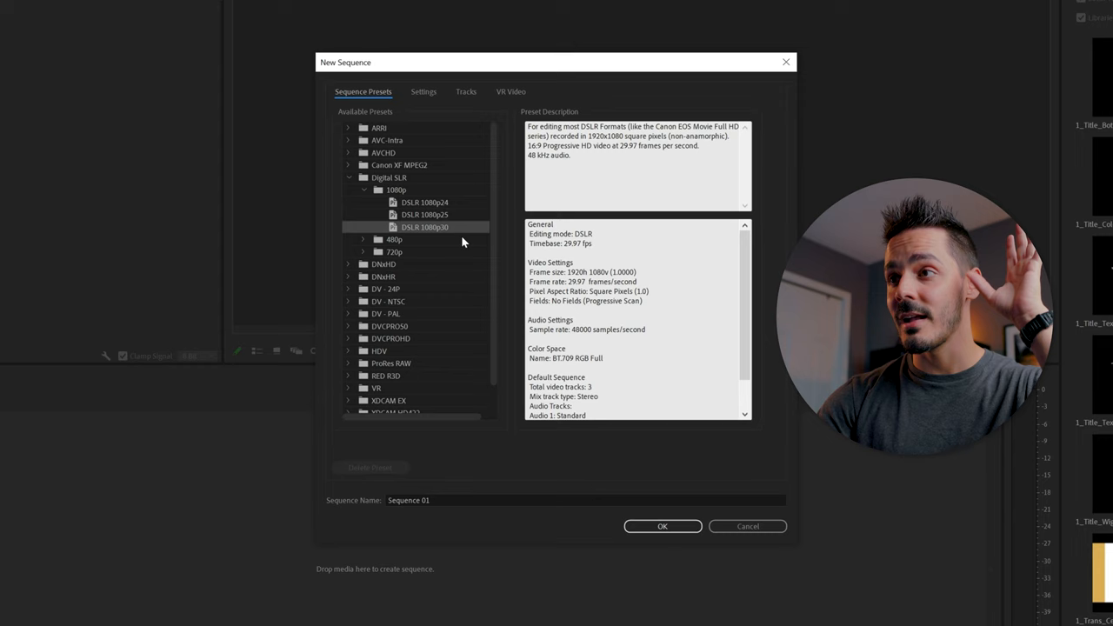
Set the sequence frame size to 1080 by 1920, name it, and create it
{"action": "left_click", "coordinate": [424, 91]}
{"action": "type", "text": "New Se"}
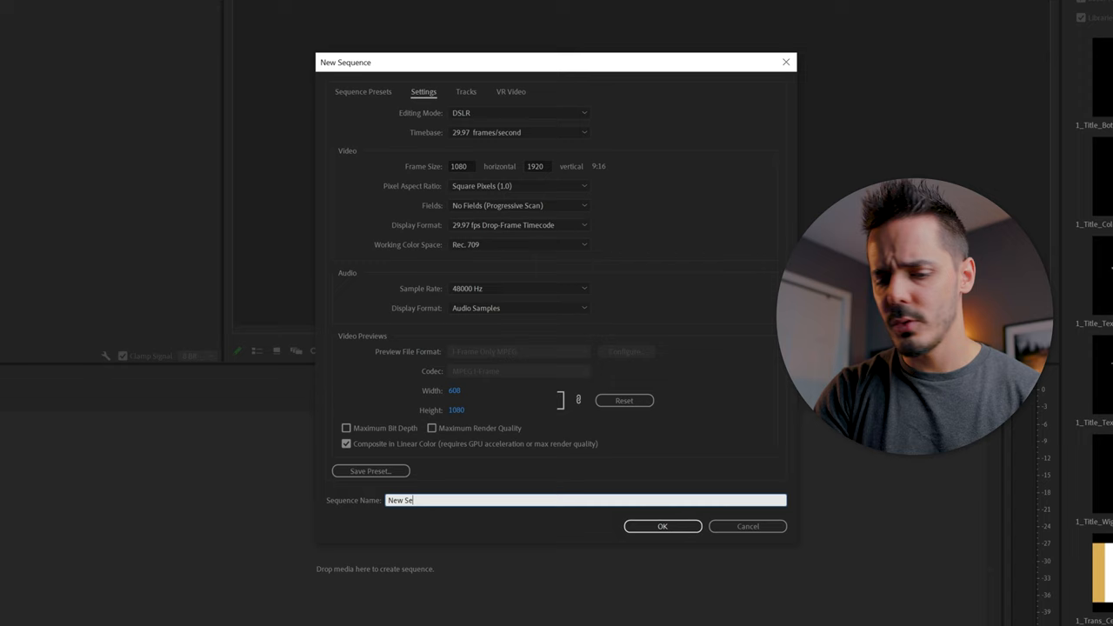
{"action": "left_click", "coordinate": [662, 526]}
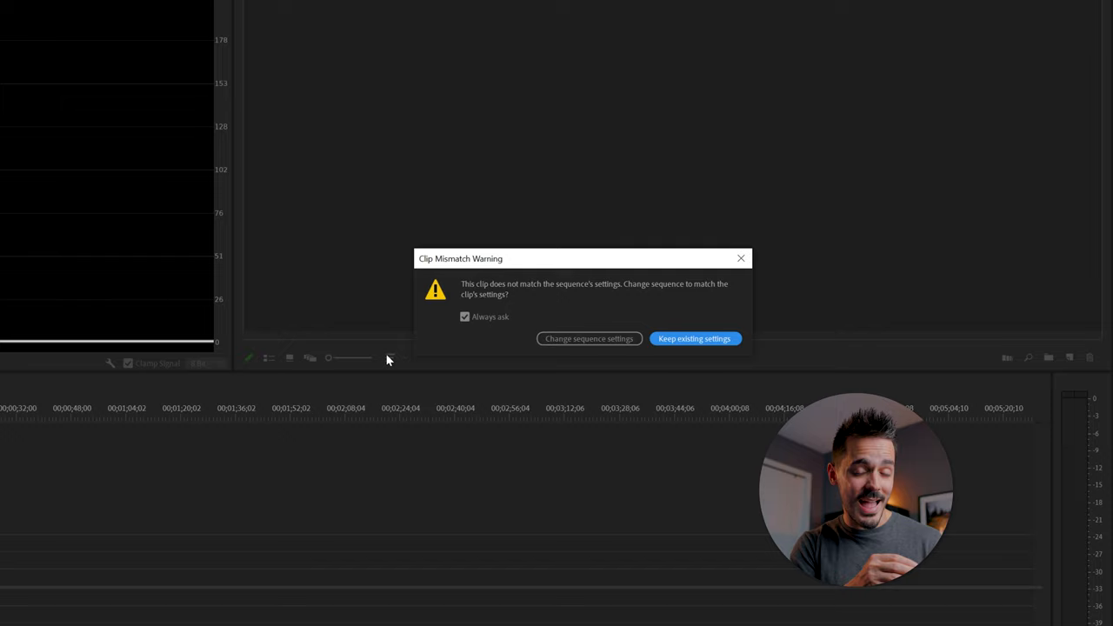
Keep the existing vertical sequence settings when the clip mismatch warning appears
{"action": "left_click", "coordinate": [695, 338]}
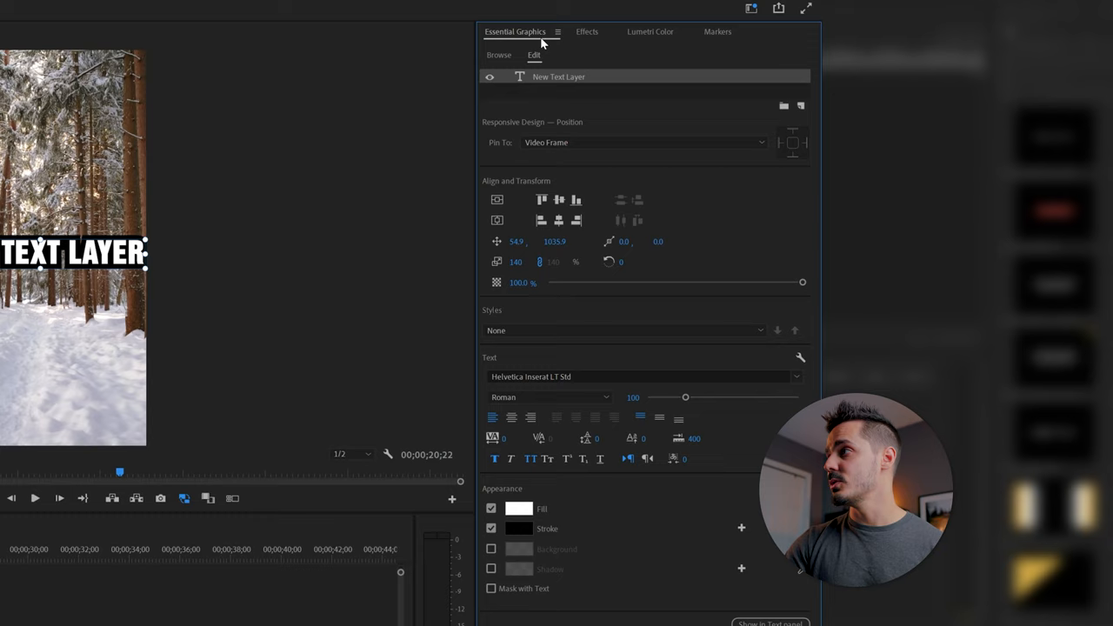
Bring up the Essential Graphics editing options for the outlined title
{"action": "left_click", "coordinate": [371, 40]}
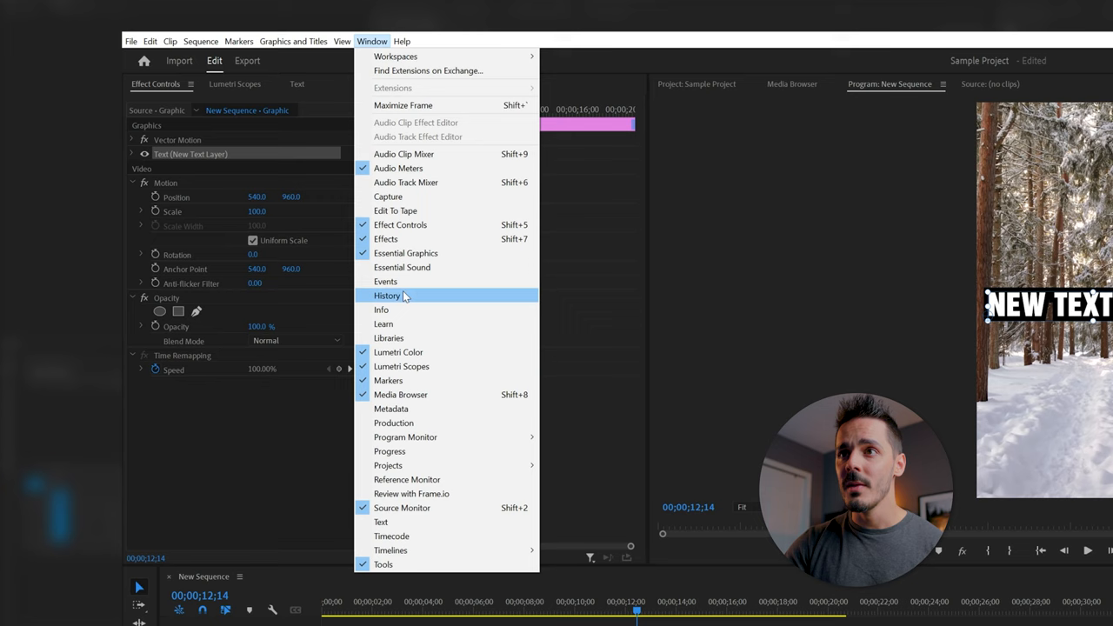
{"action": "mouse_move", "coordinate": [410, 238]}
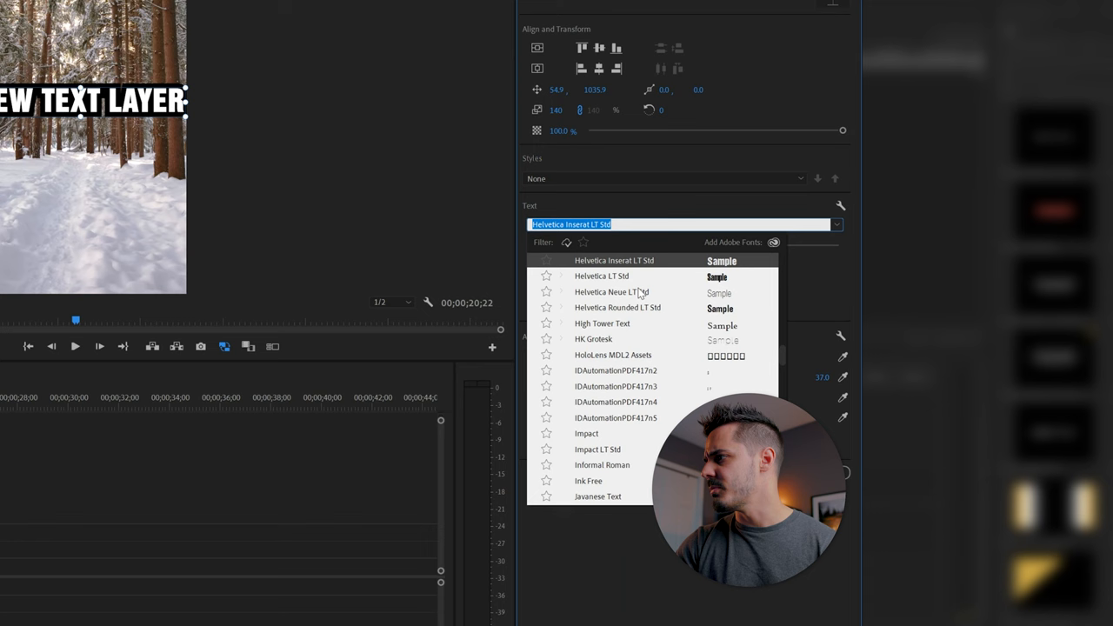
Set the title to Helvetica Neue LT Std with a drop shadow, reading MAGICAL FOREST
{"action": "left_click", "coordinate": [613, 291]}
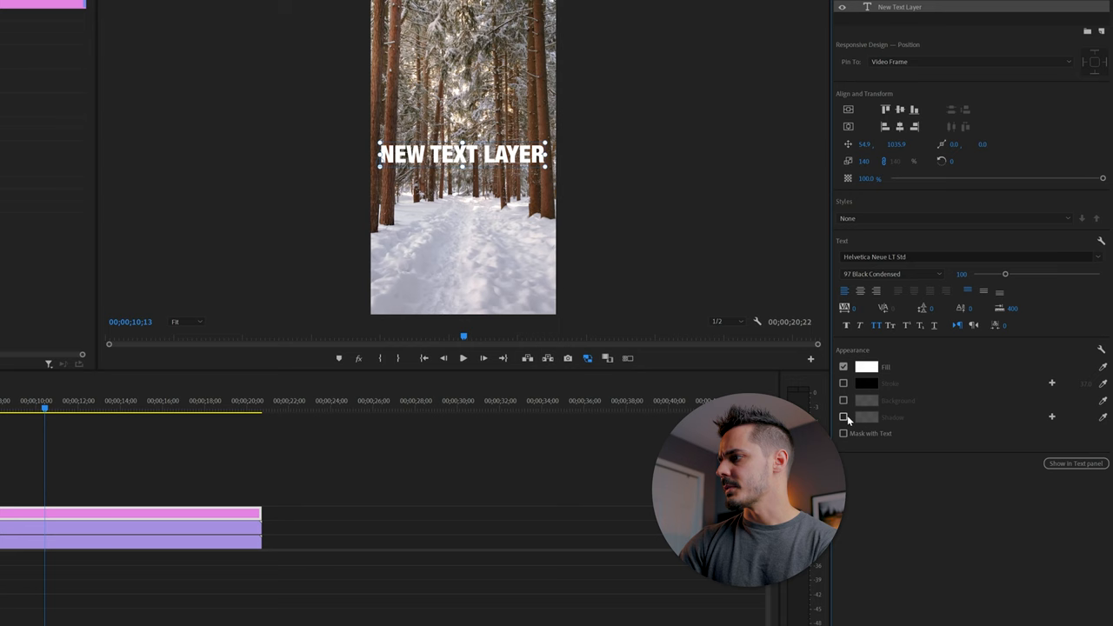
{"action": "left_click", "coordinate": [843, 417]}
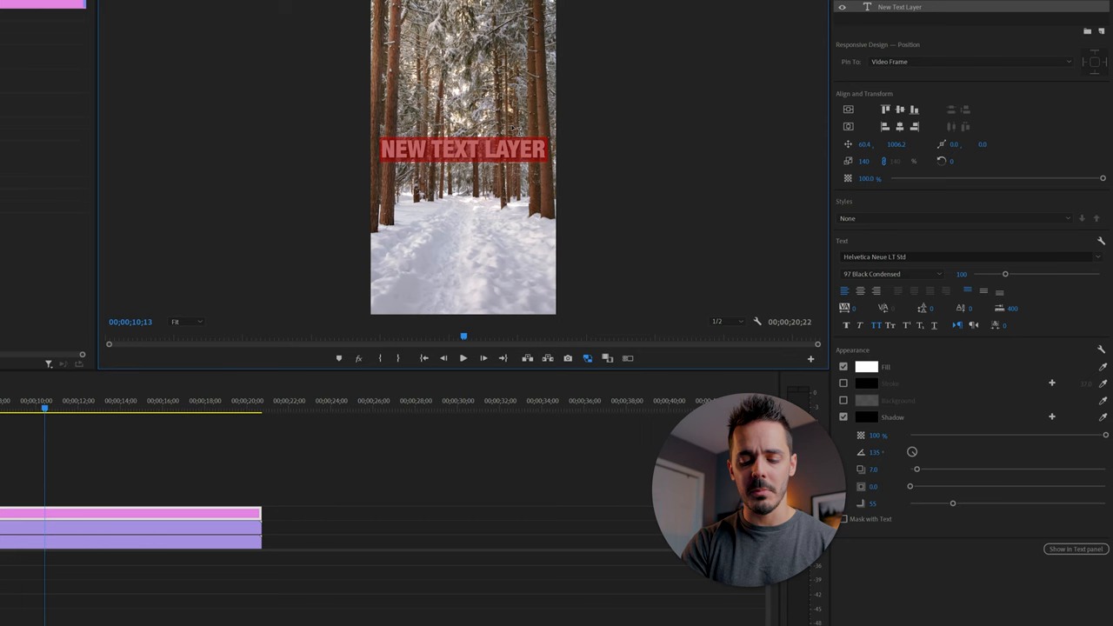
{"action": "type", "text": "MAGICAL FOREST"}
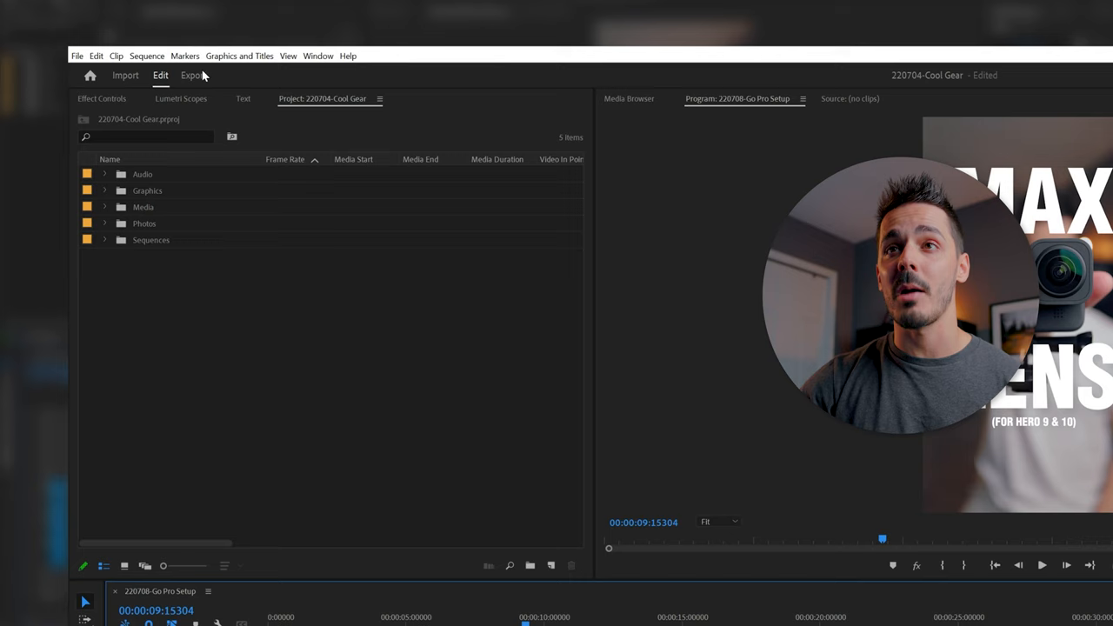
Rename the export output file to 220708-Go Pro Setup_REELS.mp4
{"action": "left_click", "coordinate": [192, 75]}
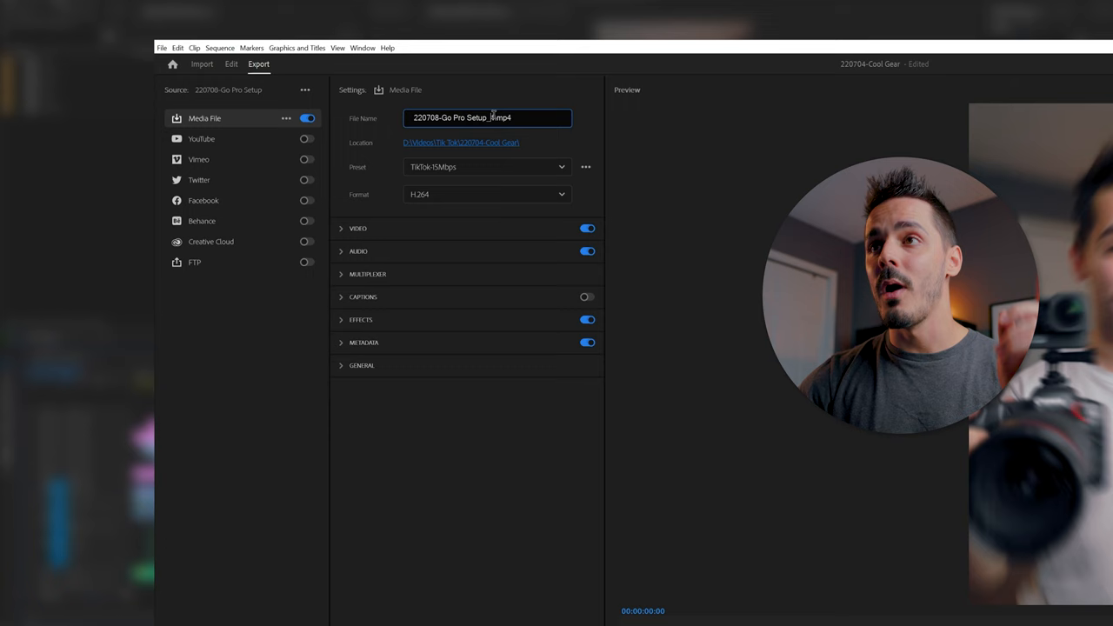
{"action": "double_click", "coordinate": [426, 118]}
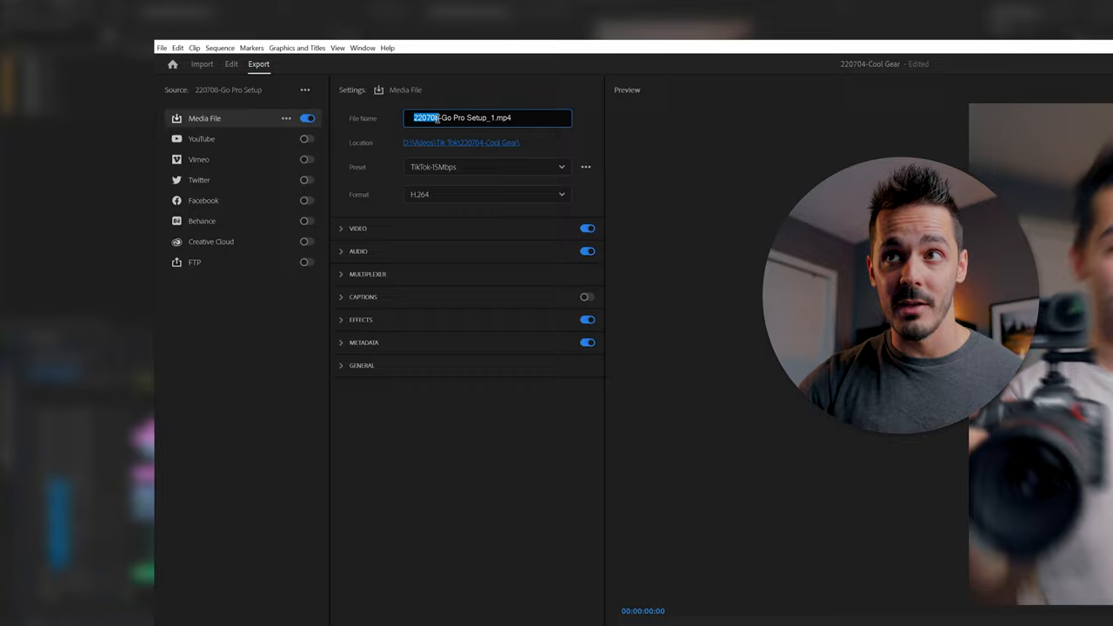
{"action": "type", "text": "220708-Go Pro Setup_REELS.mp4"}
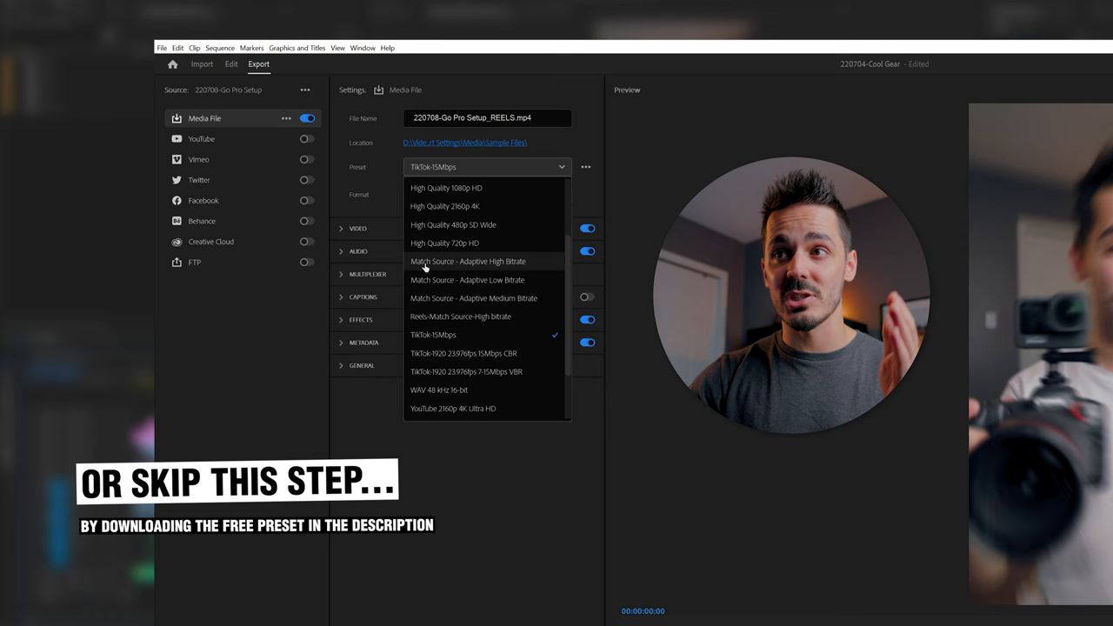
Use the Match Source - Adaptive High Bitrate preset with video matched to source
{"action": "left_click", "coordinate": [467, 260]}
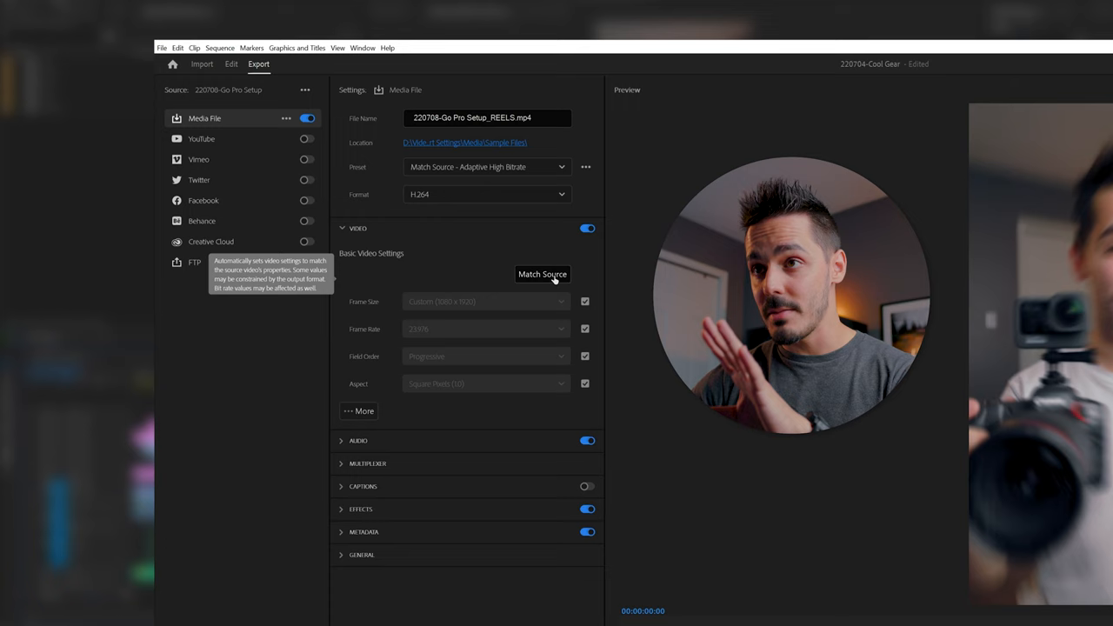
{"action": "left_click", "coordinate": [358, 410]}
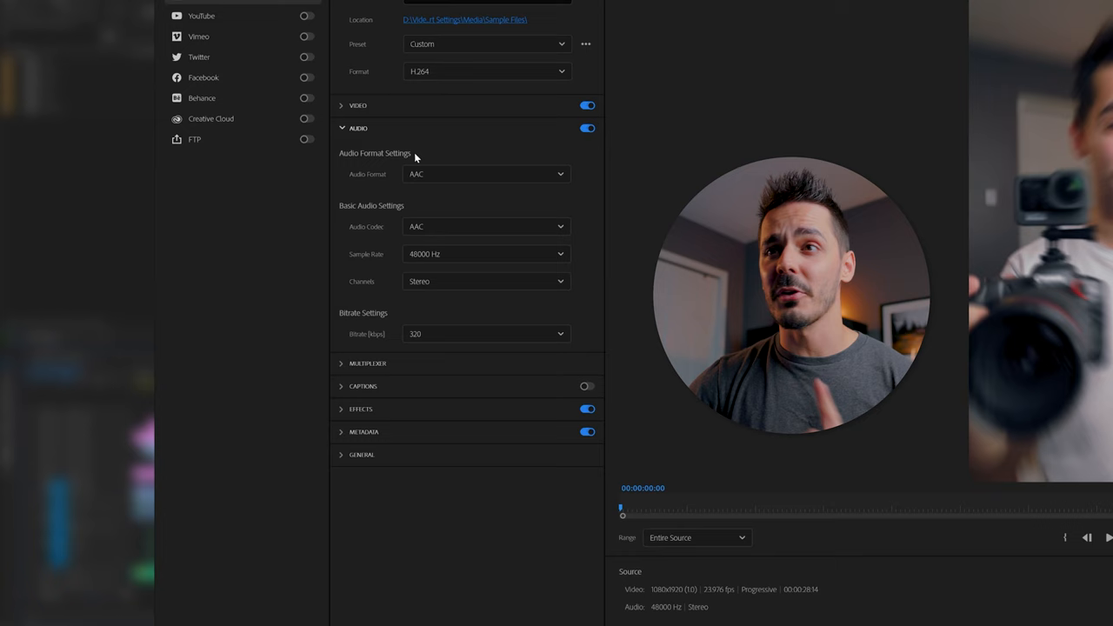
{"action": "mouse_move", "coordinate": [443, 250]}
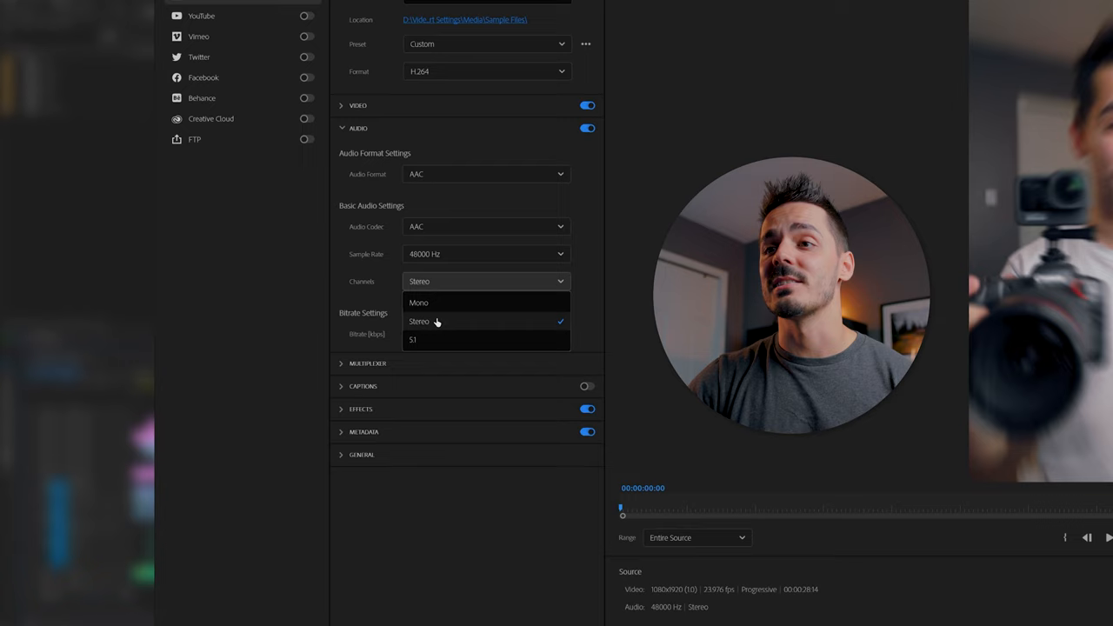
Change the export audio channels from stereo to mono at 256 kbps
{"action": "left_click", "coordinate": [418, 302]}
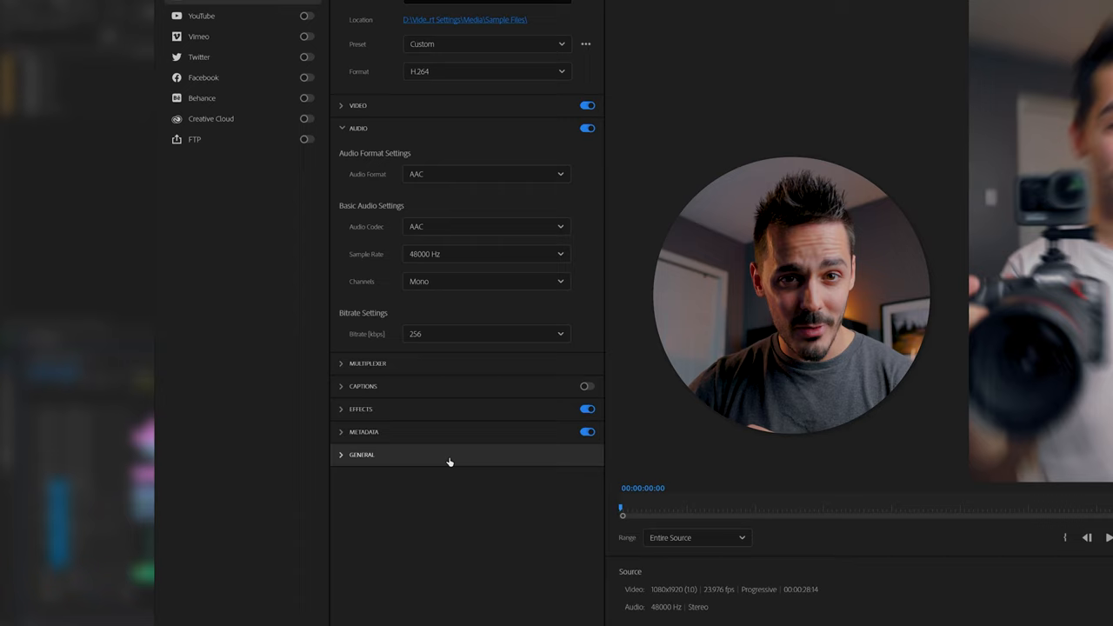
Save the export settings as the 'Instagram Reels Export Settings' preset
{"action": "left_click", "coordinate": [586, 197]}
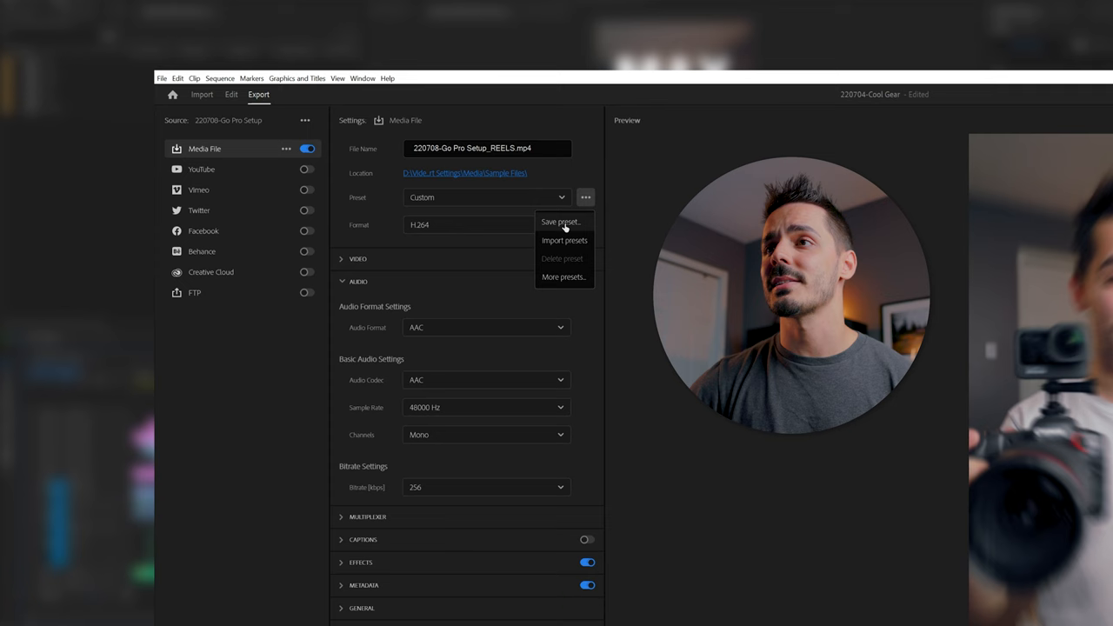
{"action": "left_click", "coordinate": [561, 221]}
{"action": "type", "text": "Instagram Reels Export Settings"}
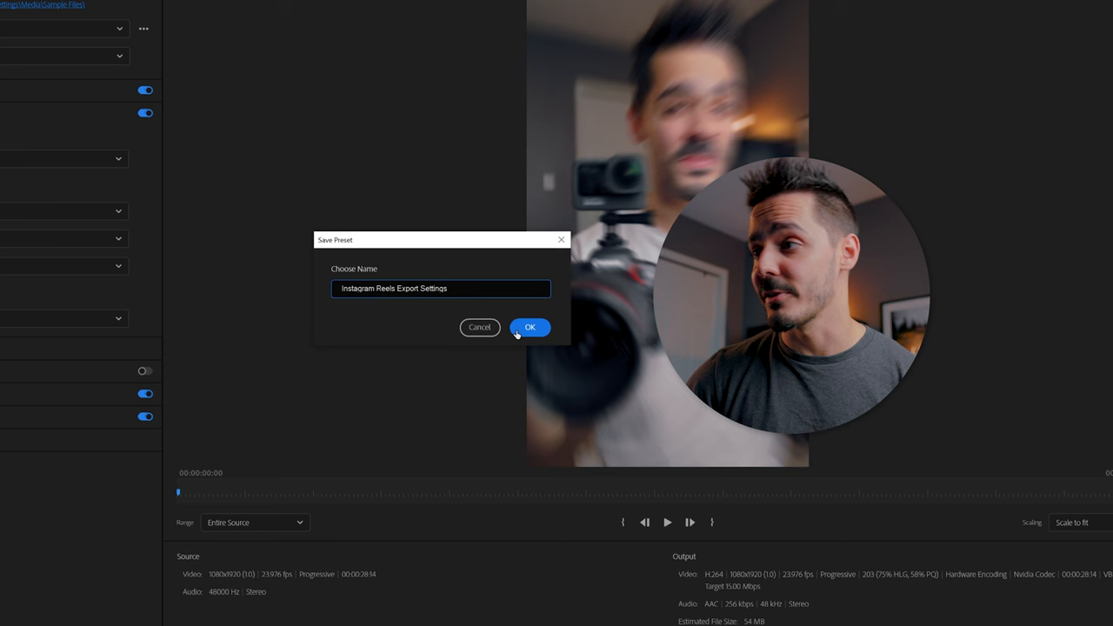
{"action": "left_click", "coordinate": [530, 327]}
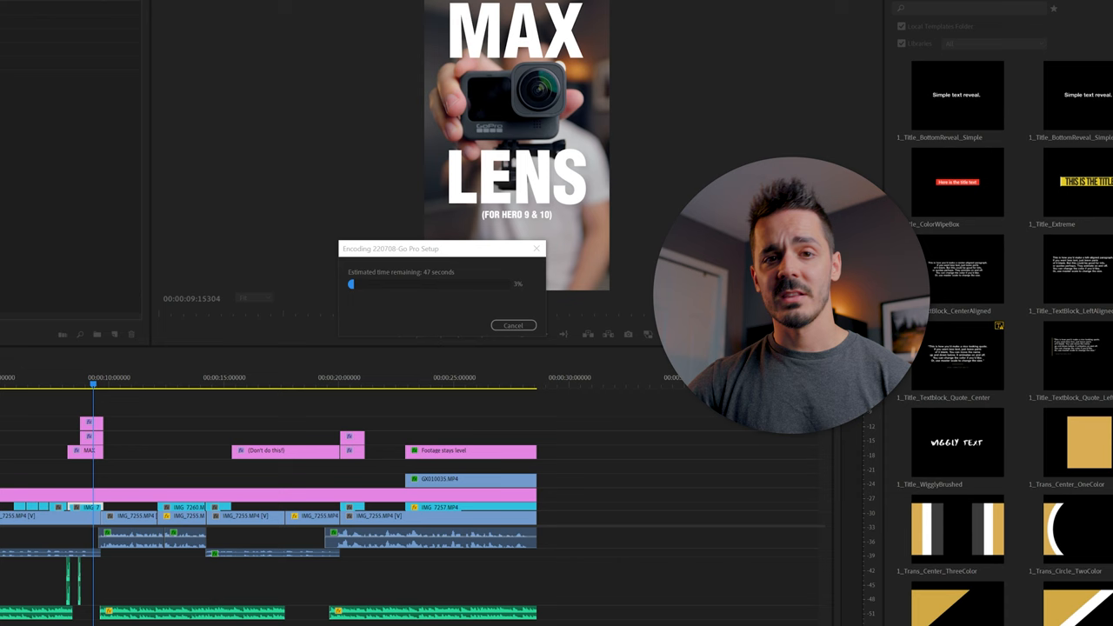